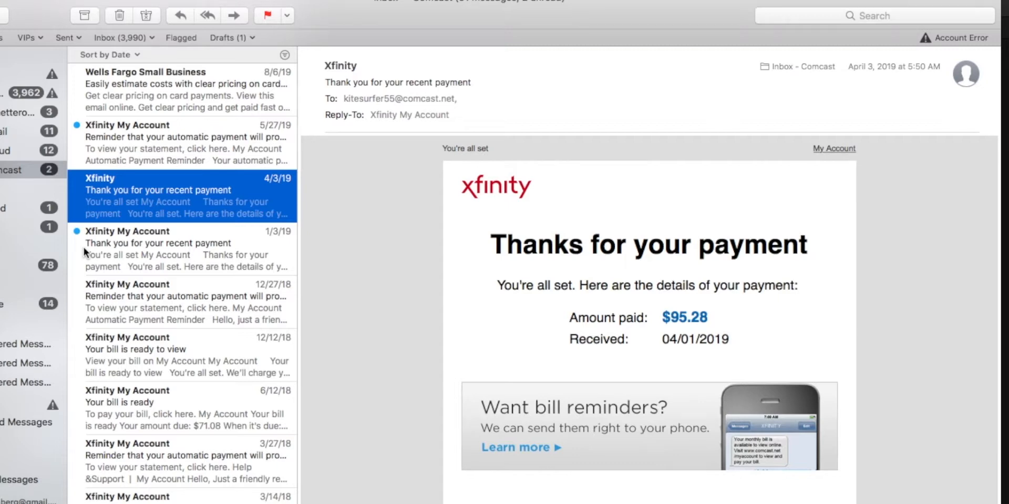
pyautogui.moveTo(154, 97)
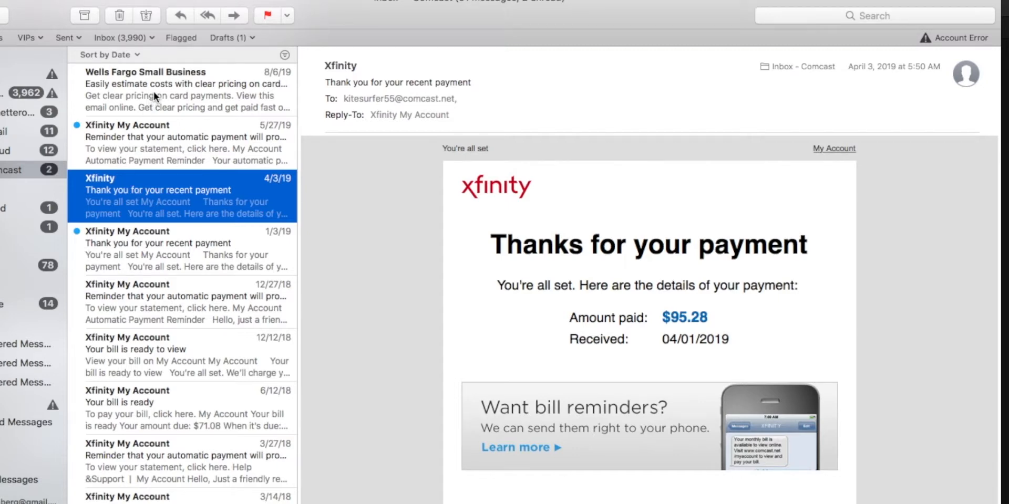
# Open the Wells Fargo Small Business card-payment pricing email in the reading pane.
pyautogui.click(182, 89)
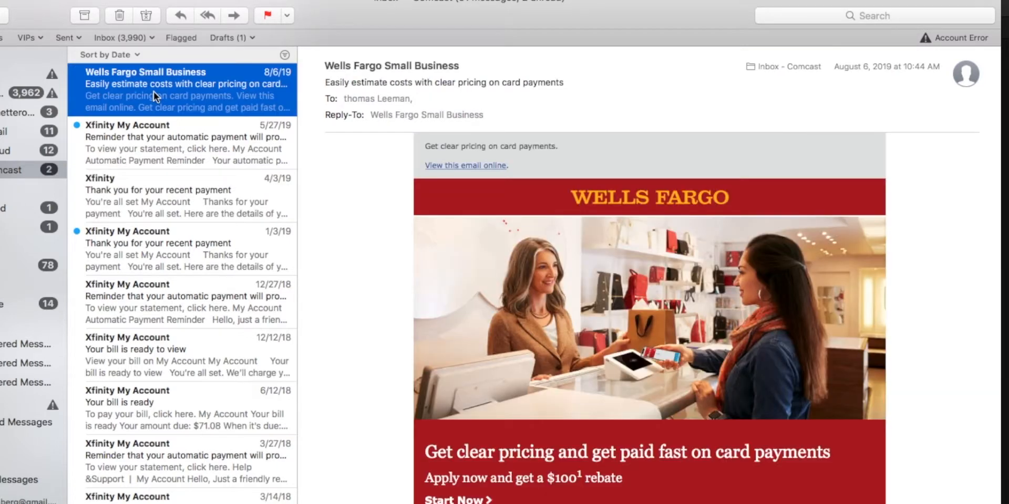